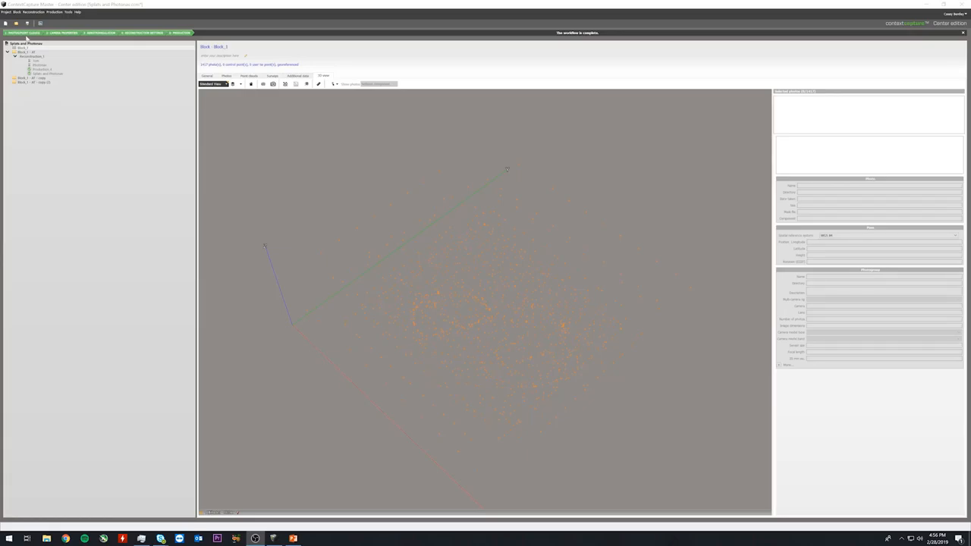
- Select the Block_1 - AT - copy block in the project tree to show its 3D view
click(226, 75)
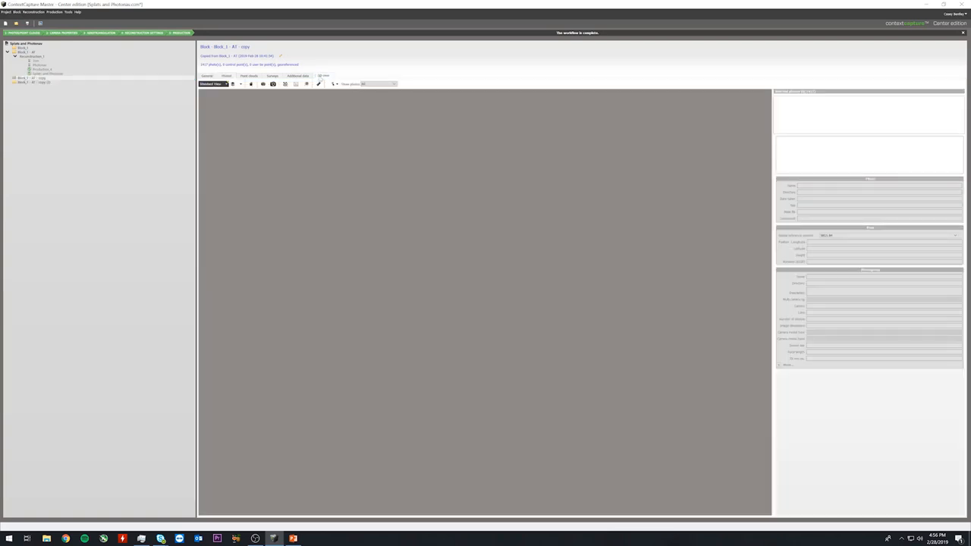
- Display the copied block's colored tie-point cloud and bring up the 3D view mode list for Photo Navigation
click(34, 77)
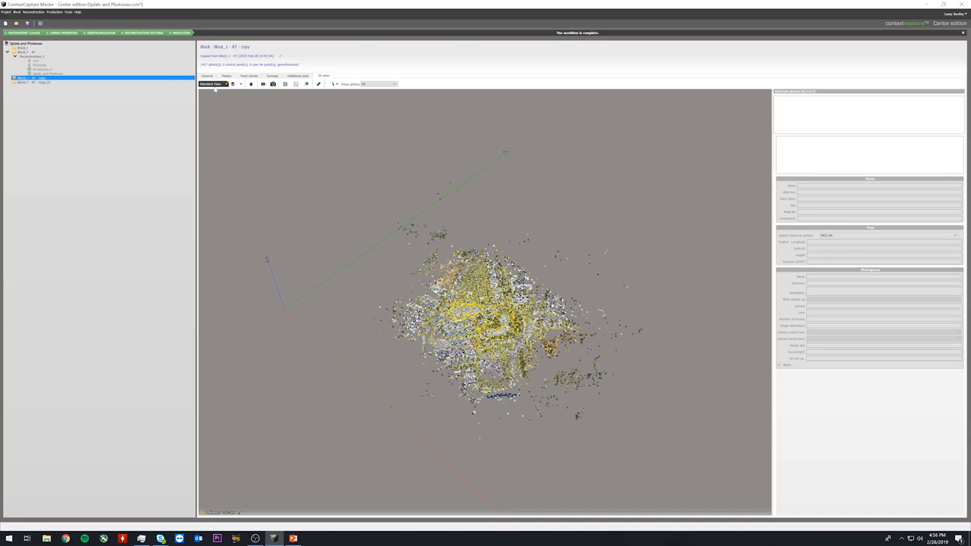
click(212, 83)
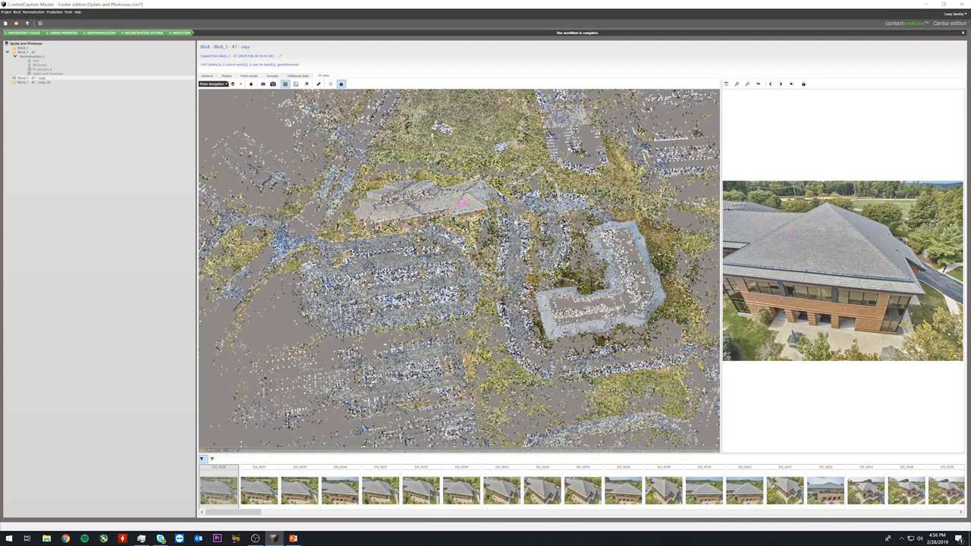
mouse_move(878, 324)
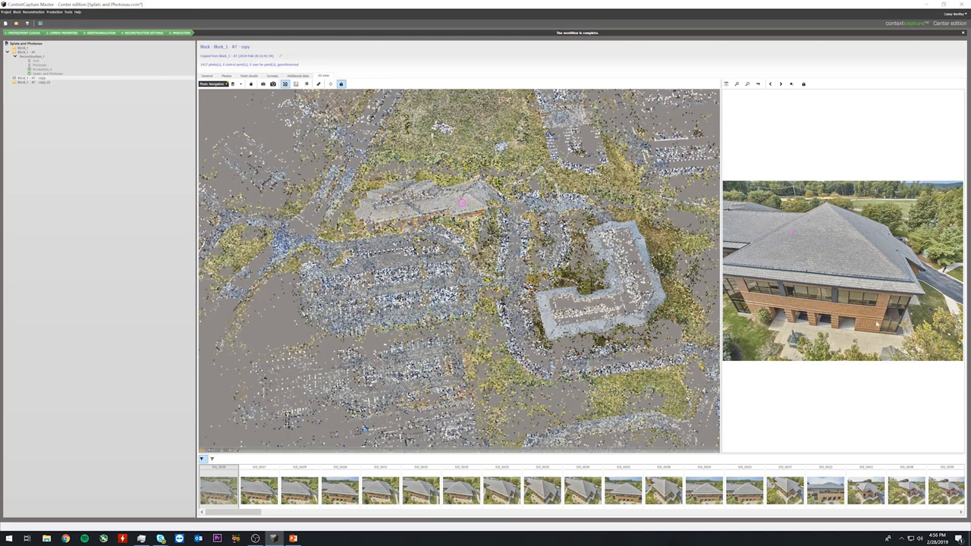
mouse_move(791, 235)
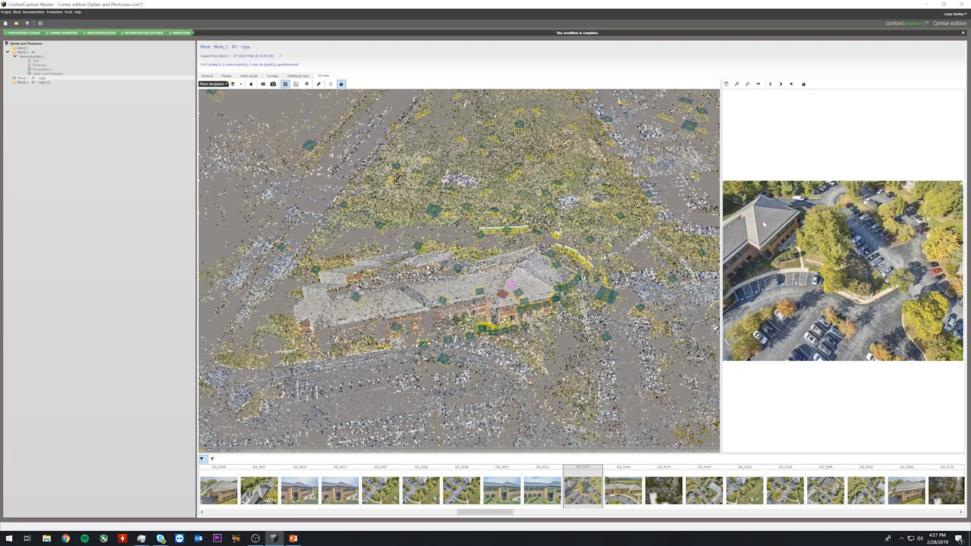
mouse_move(763, 225)
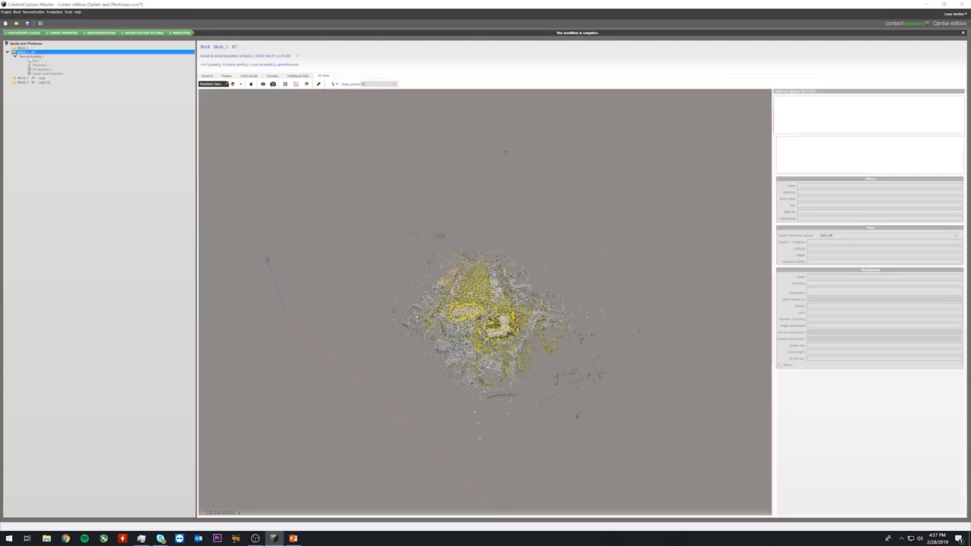
- Bring up the 3D view mode list for the original Block_1 - AT block
click(213, 83)
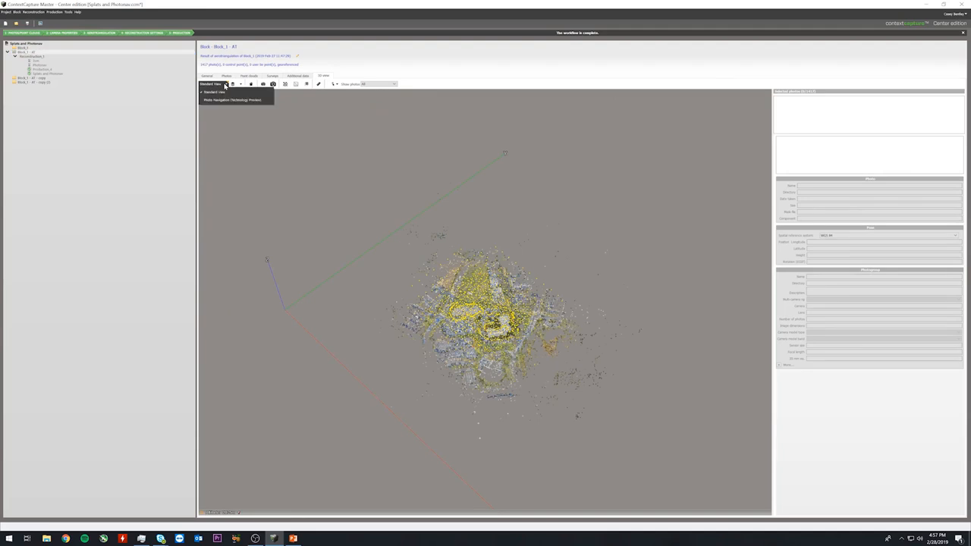
mouse_move(233, 100)
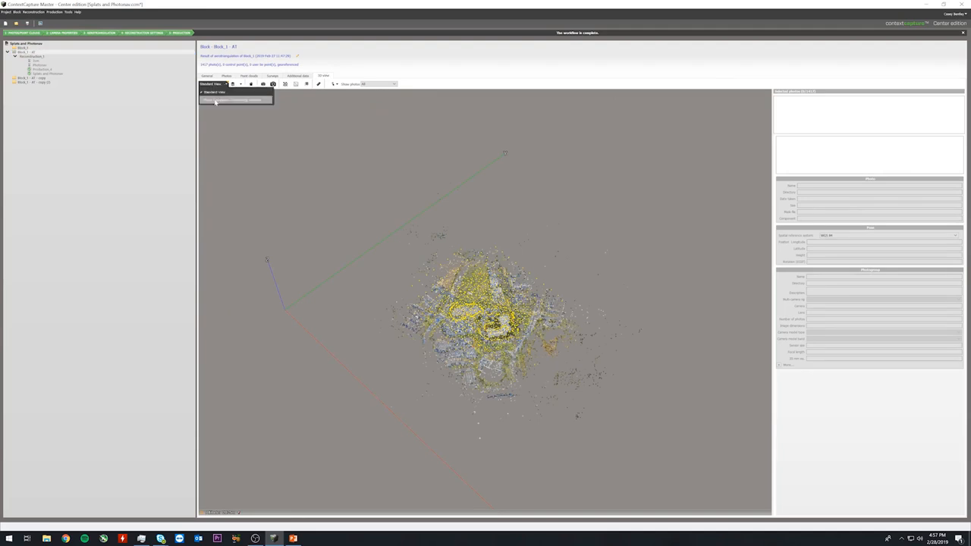